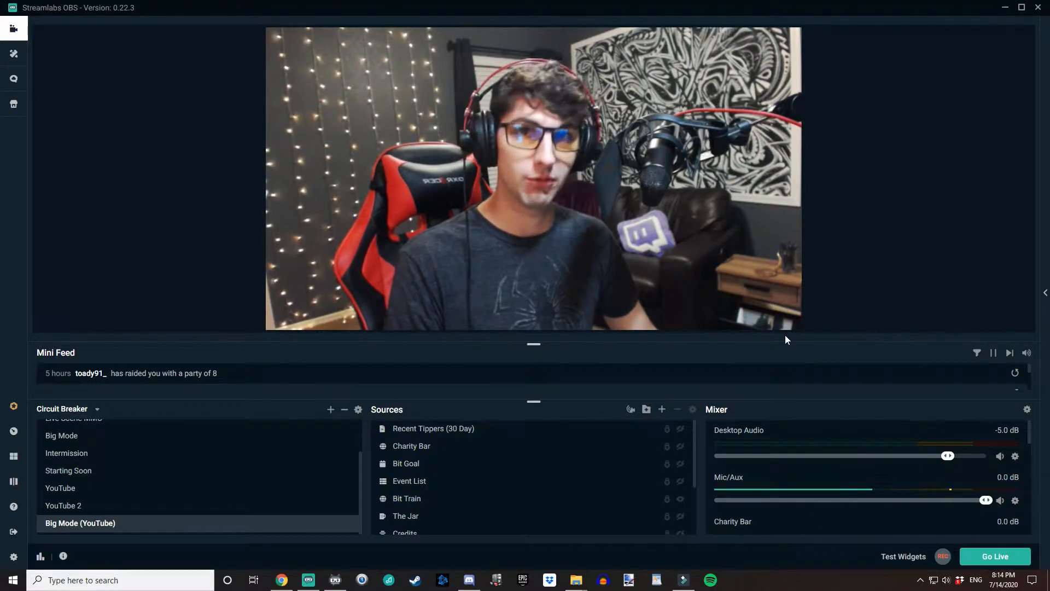
mouse_move(1, 379)
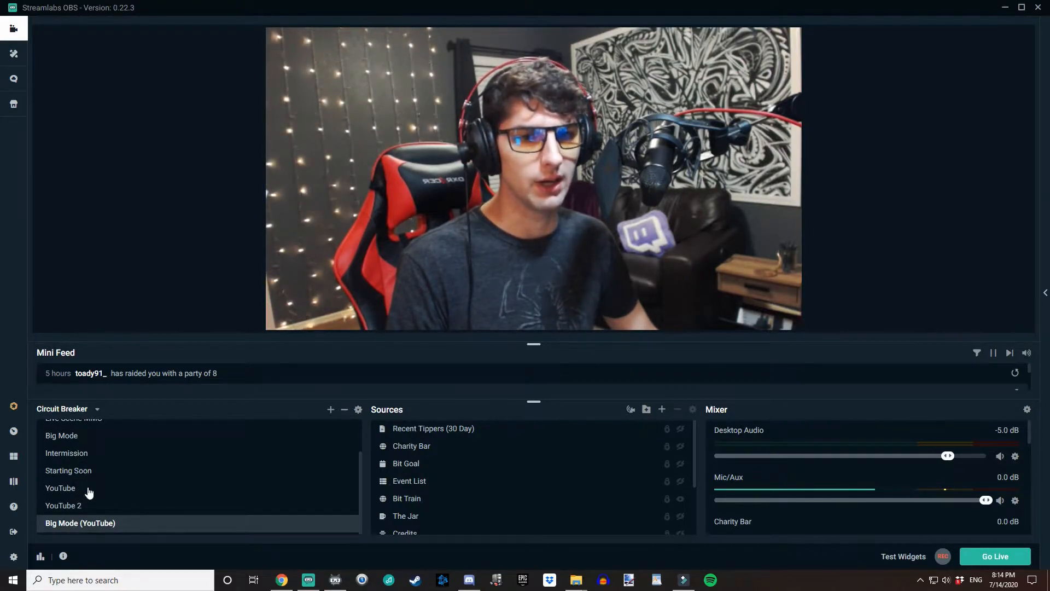
Preview the Intermission and YouTube 2 scenes, then return to Big Mode (YouTube).
left_click(66, 453)
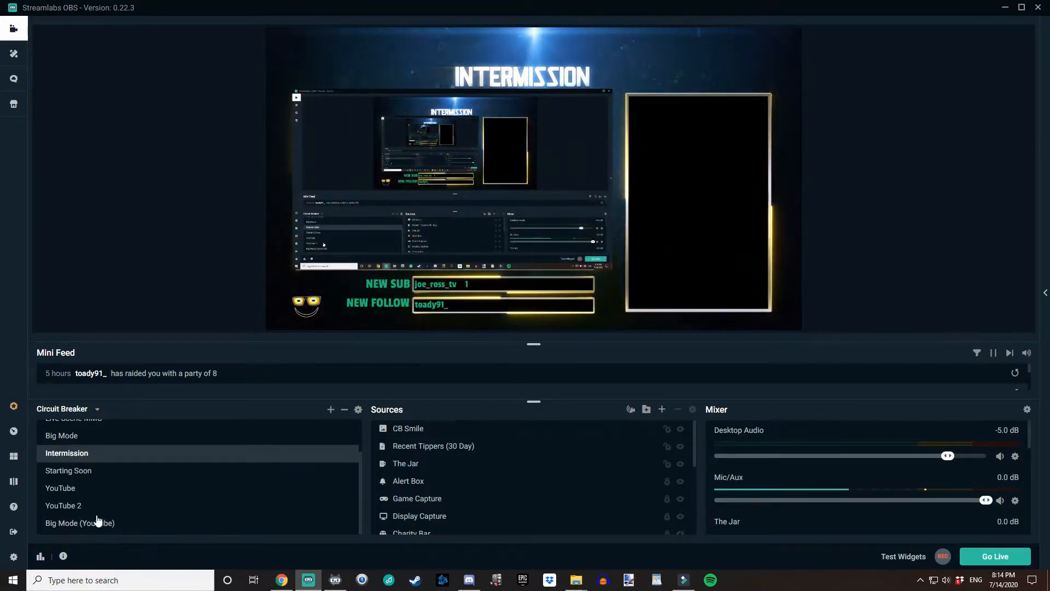
left_click(64, 506)
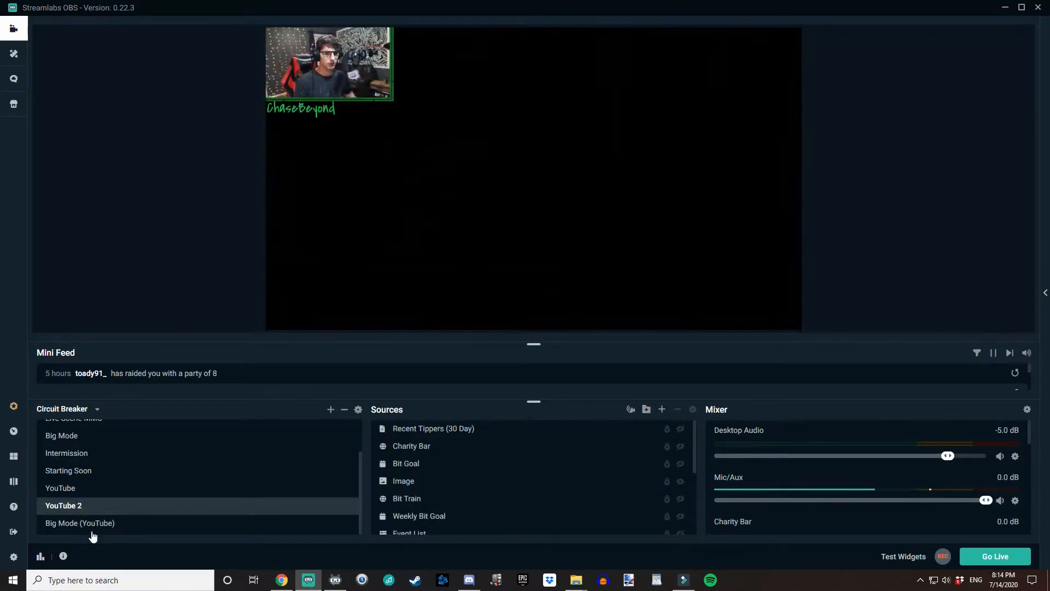
left_click(78, 523)
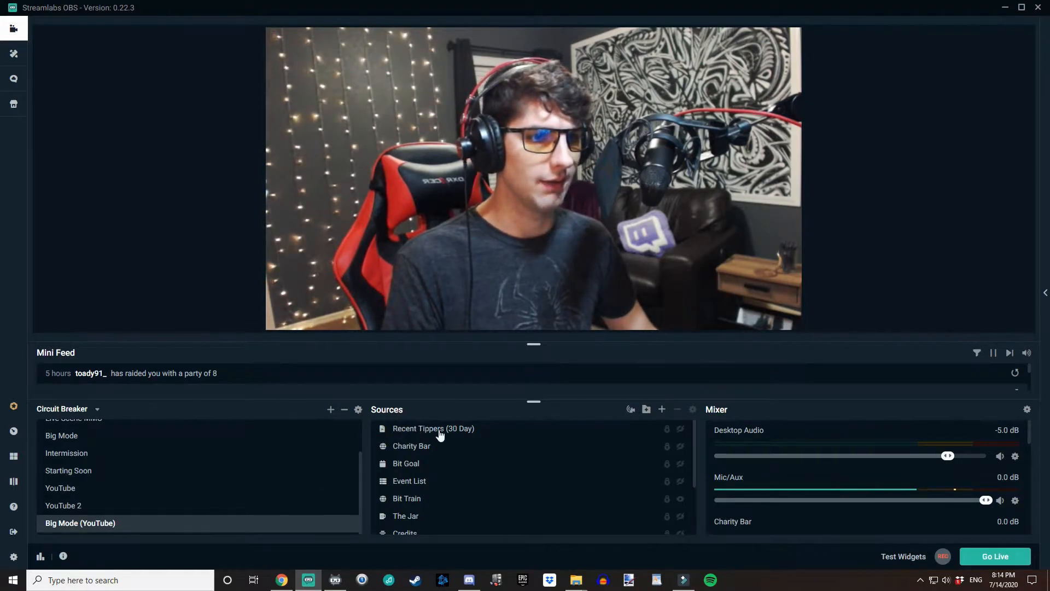
mouse_move(386, 413)
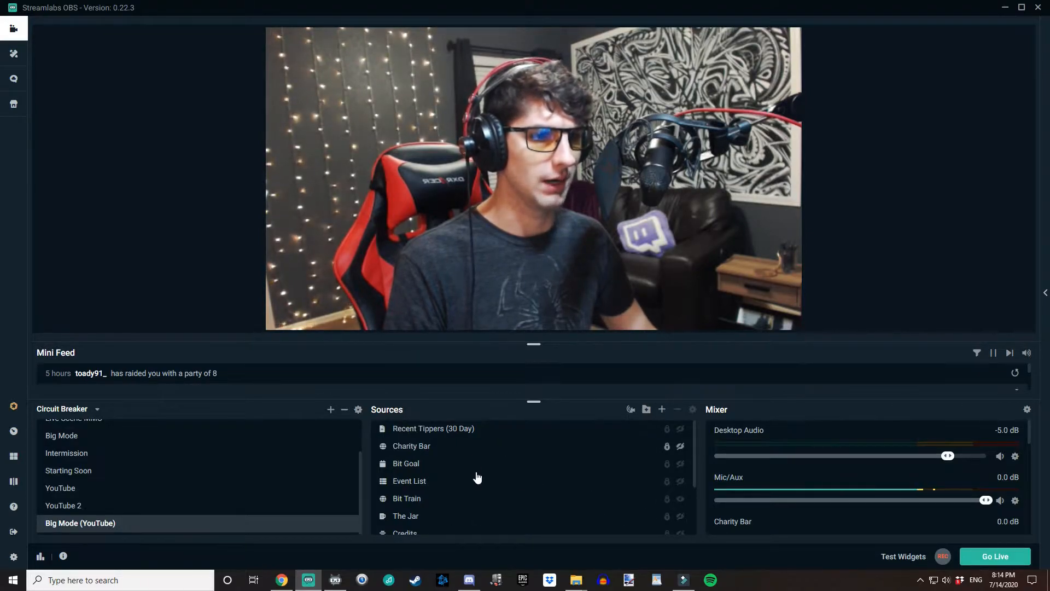
mouse_move(459, 456)
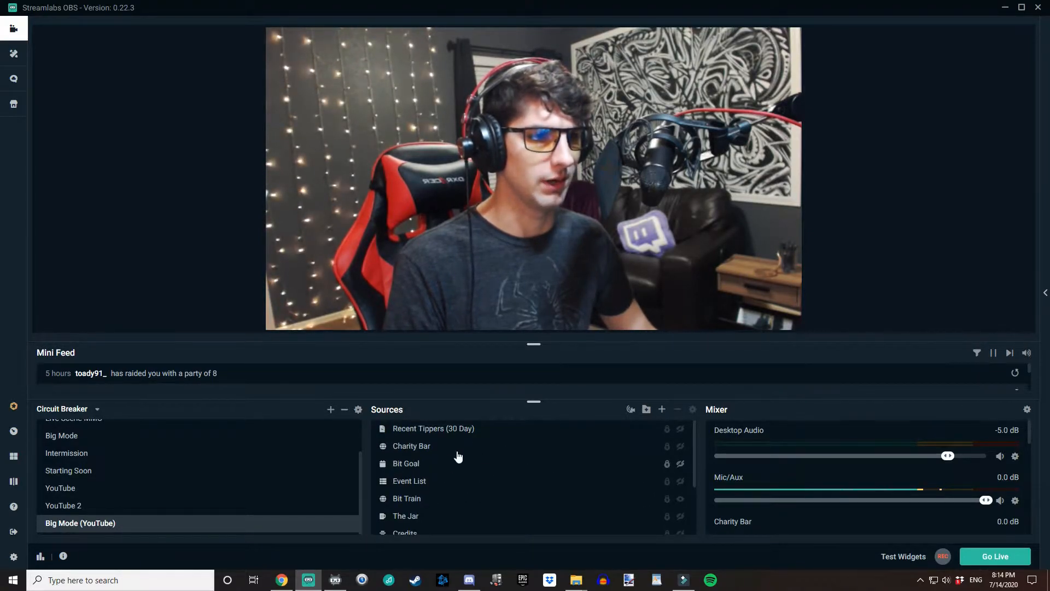
mouse_move(662, 409)
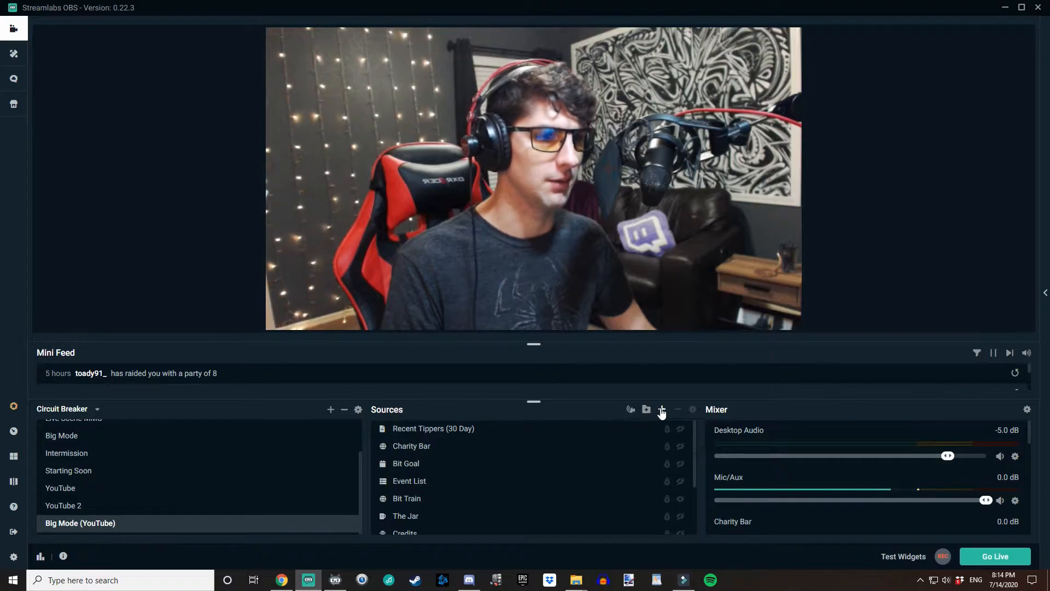
Add a Text (GDI+) source from the Standard source catalogue.
left_click(662, 410)
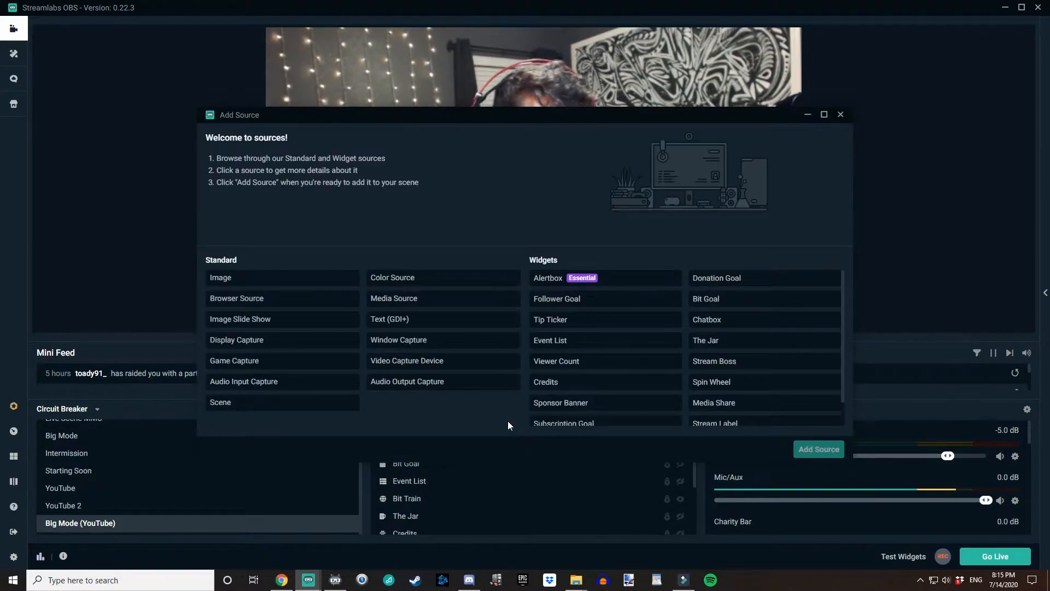
mouse_move(448, 266)
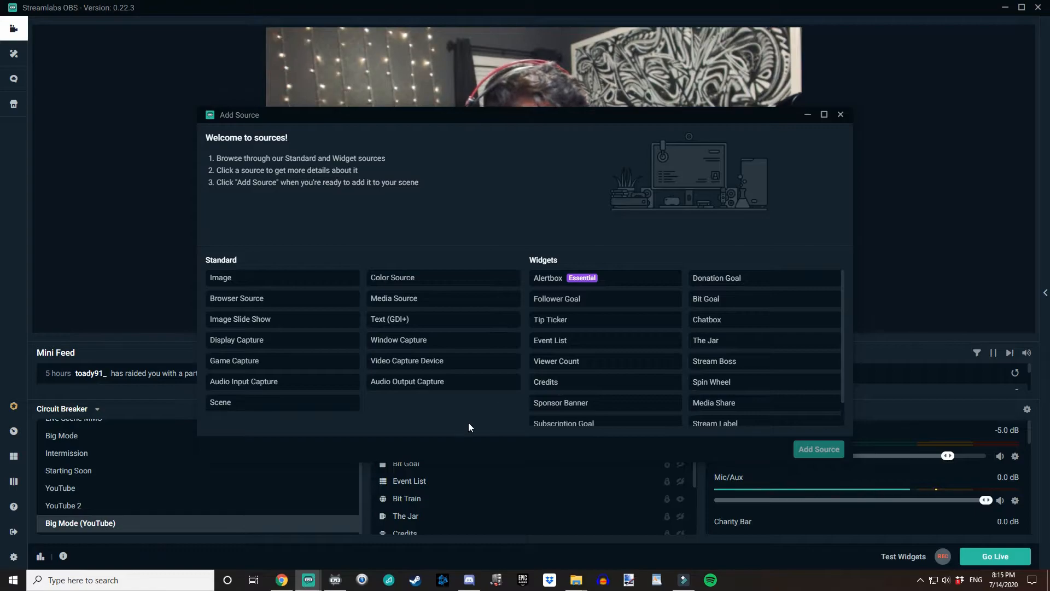
mouse_move(419, 406)
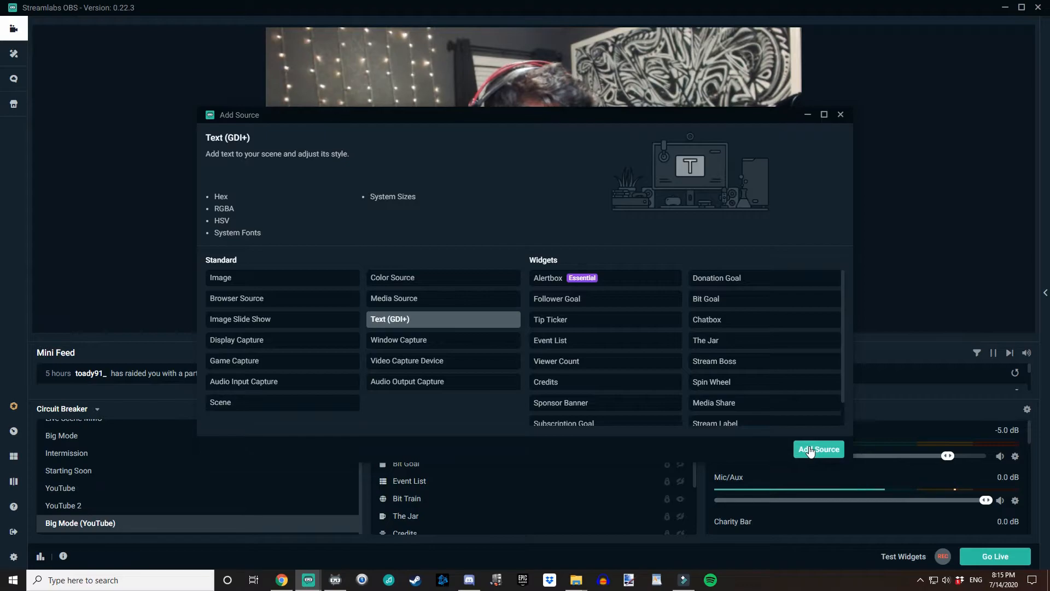
left_click(819, 449)
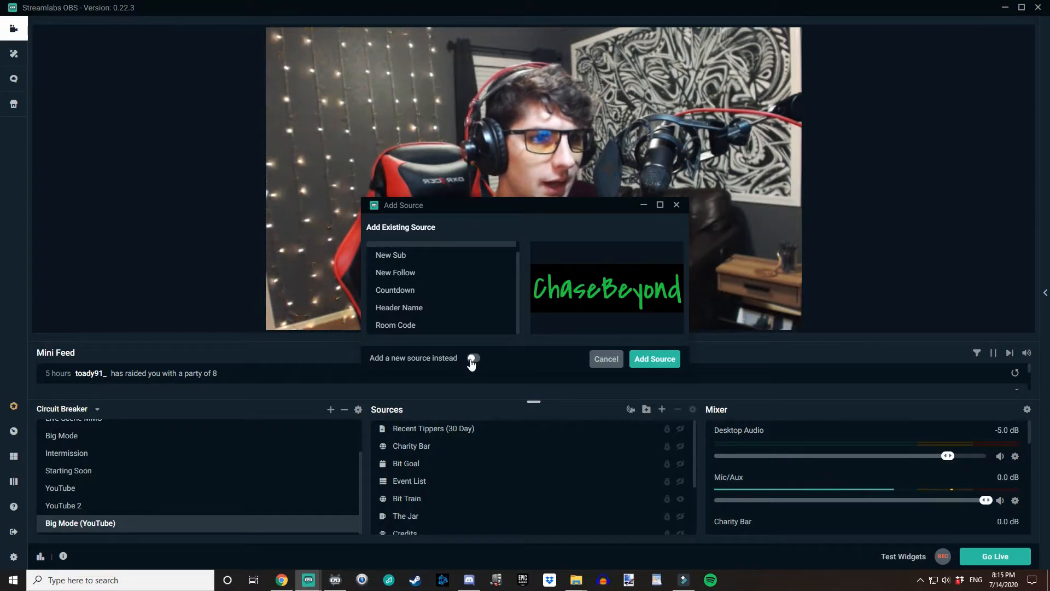
Create a new text source named SUPER COOL TEXT rather than reusing an existing one.
left_click(472, 357)
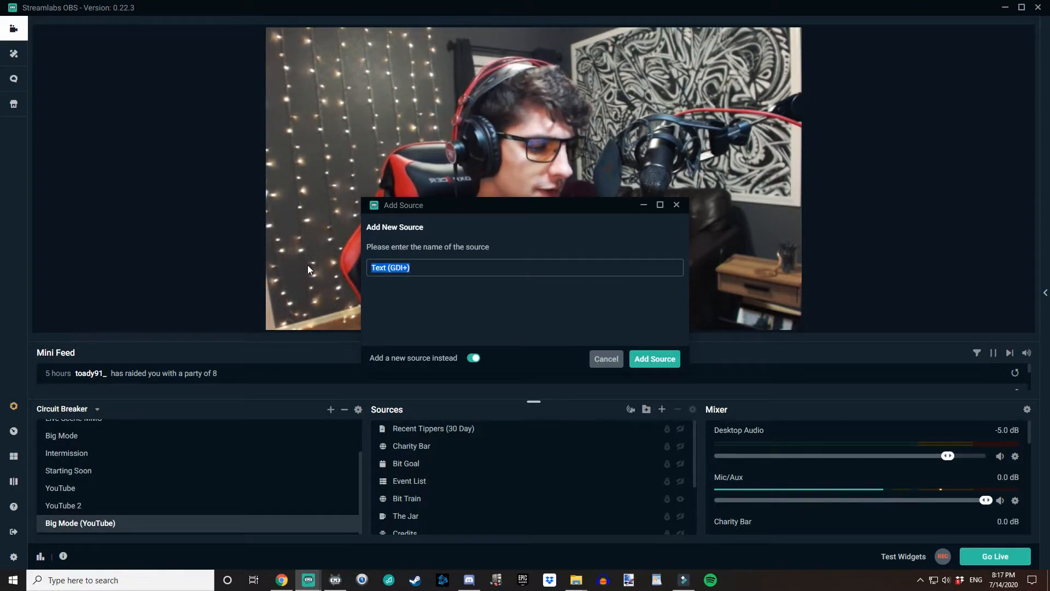
type("SUPER COOL")
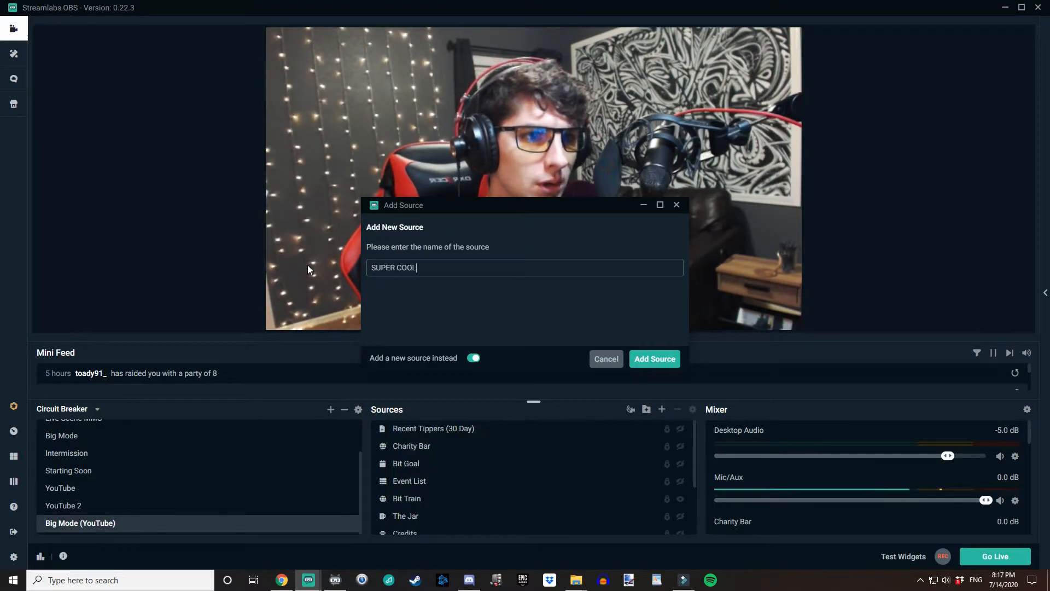
type("TEXT")
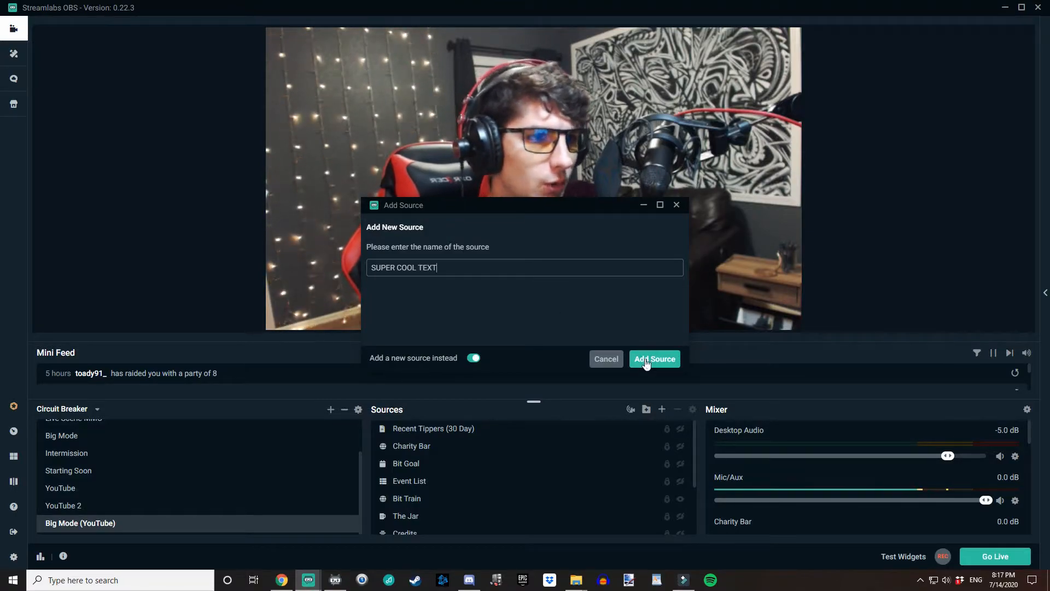
left_click(655, 359)
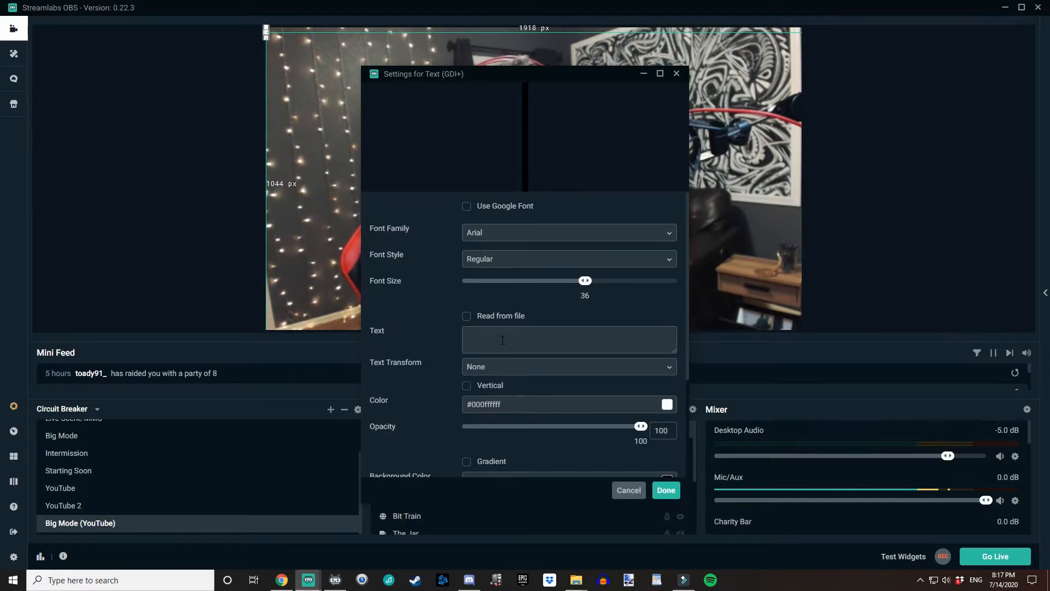
Enter WHATEVER YOU WANT as the source's text and review the remaining options.
type("WHATEVER Y")
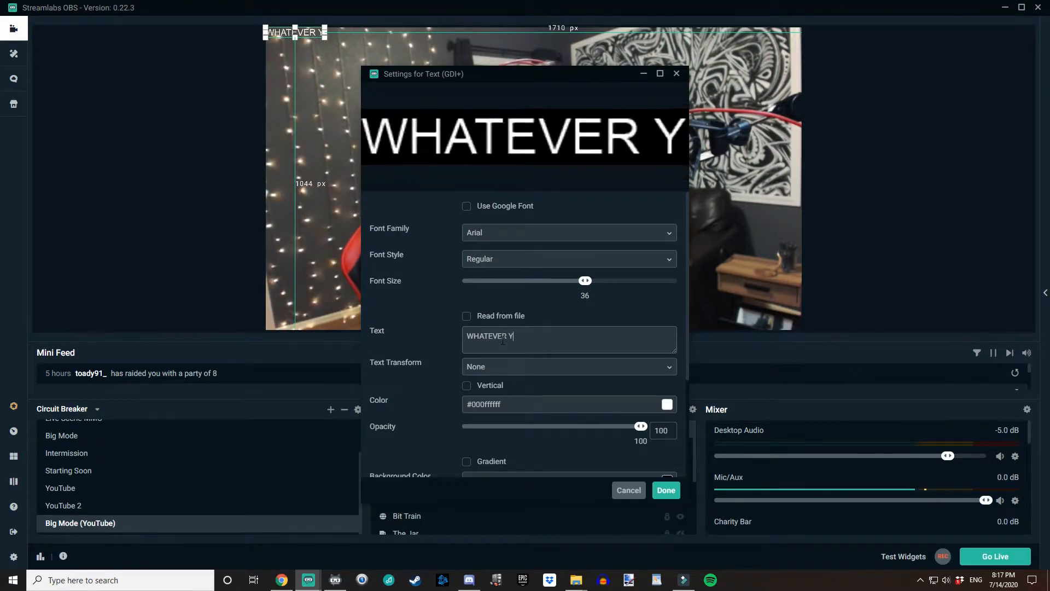
type("OU WANT")
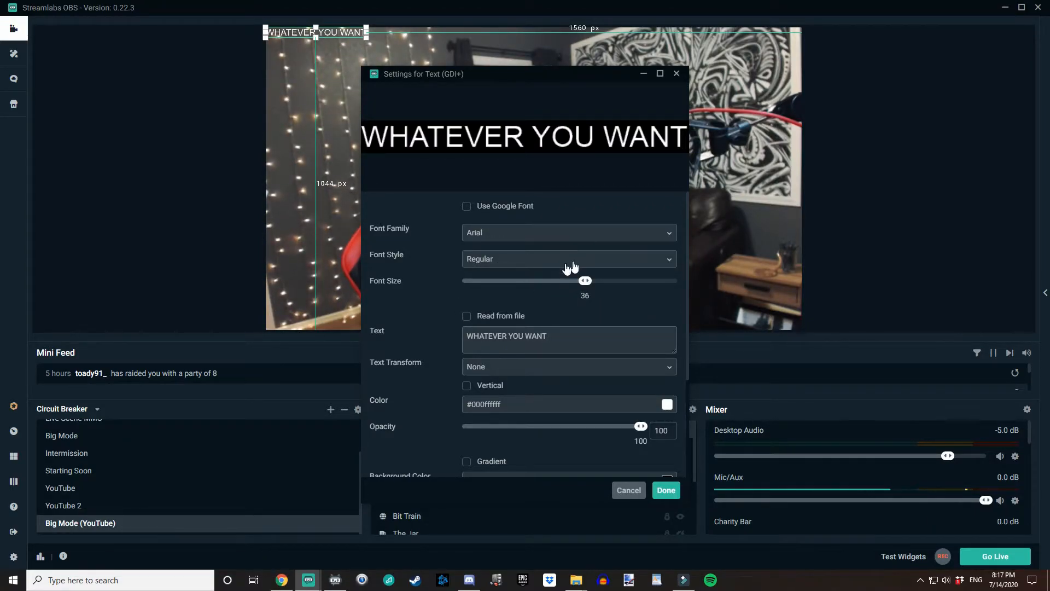
mouse_move(459, 293)
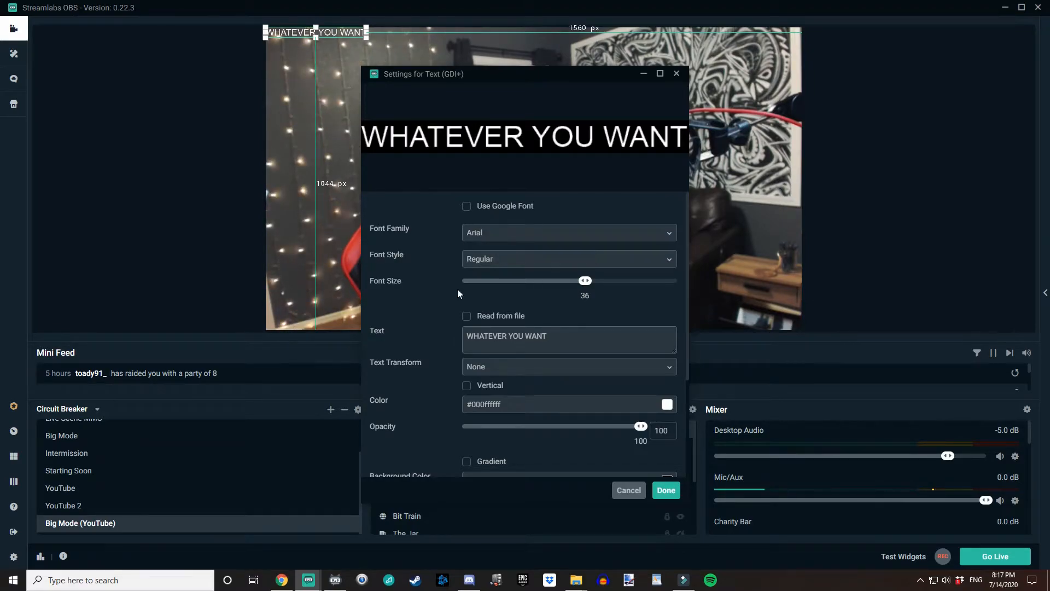
scroll("down", 3)
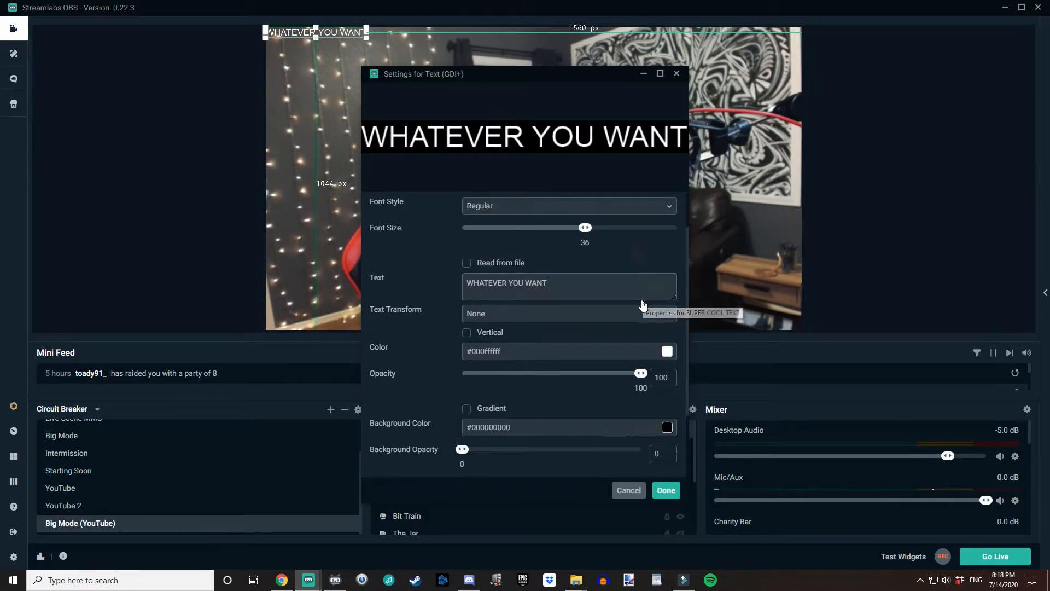
scroll("down", 3)
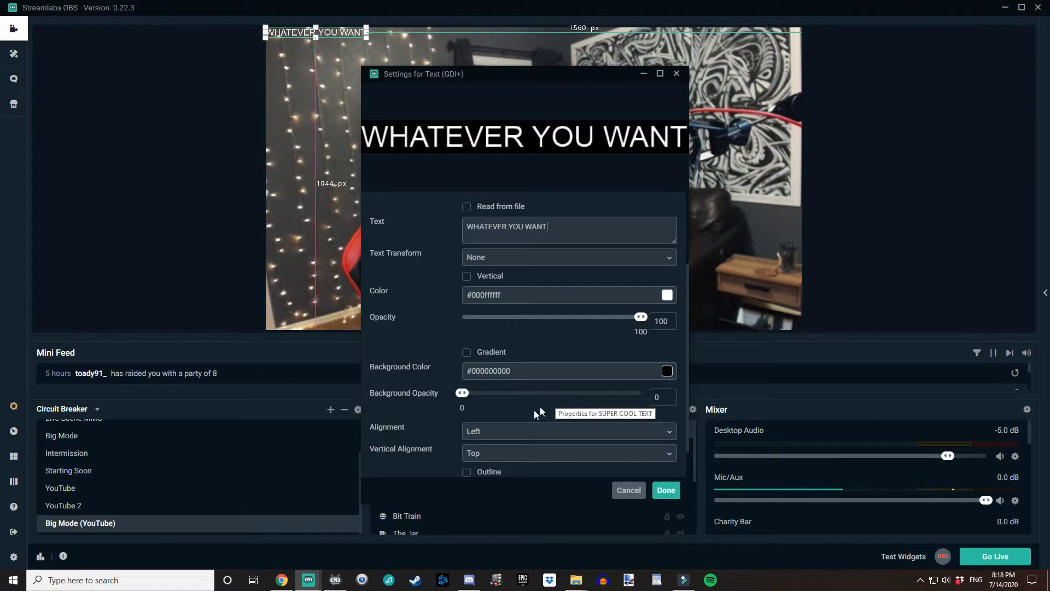
scroll("down", 3)
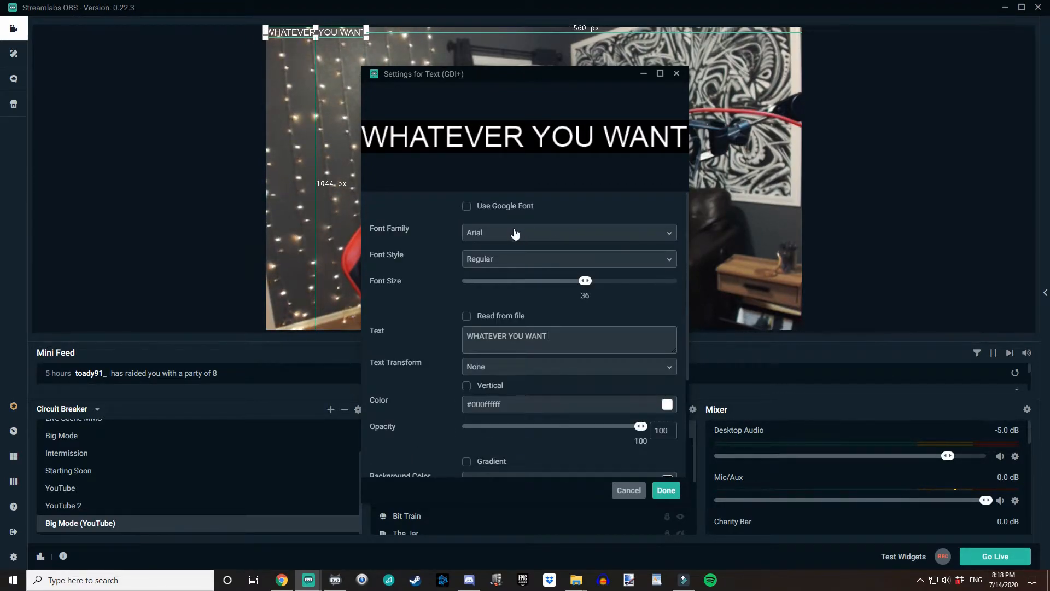
mouse_move(512, 236)
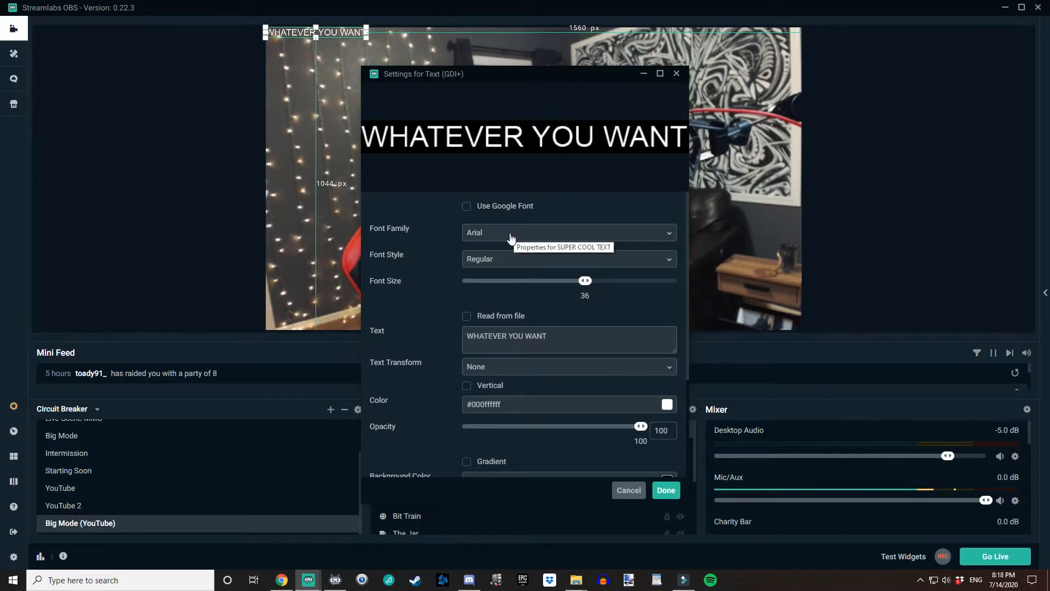
Try Calibri as the font, then enable Use Google Font.
left_click(569, 232)
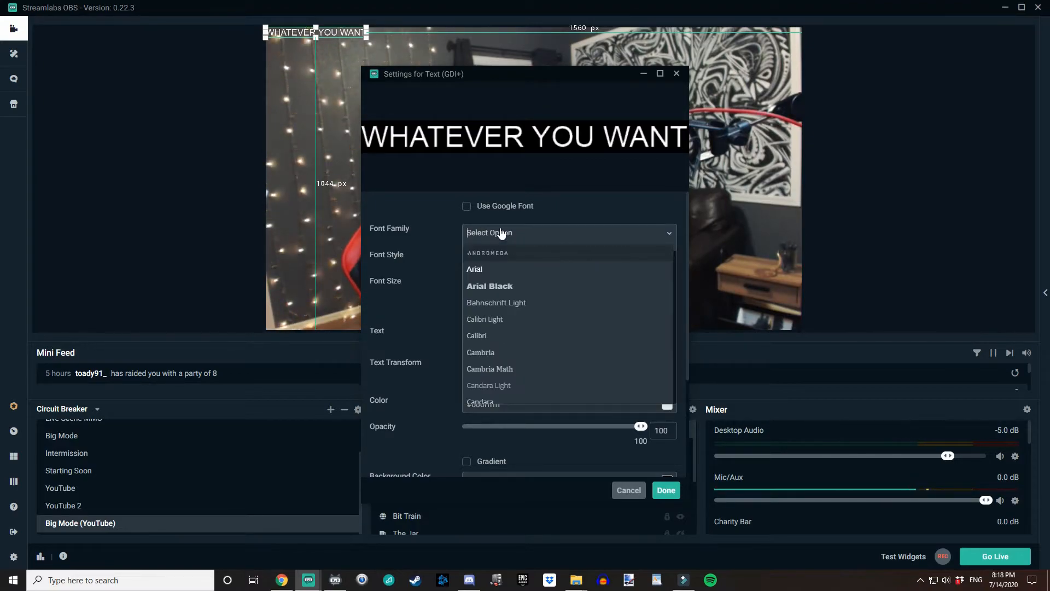
mouse_move(488, 340)
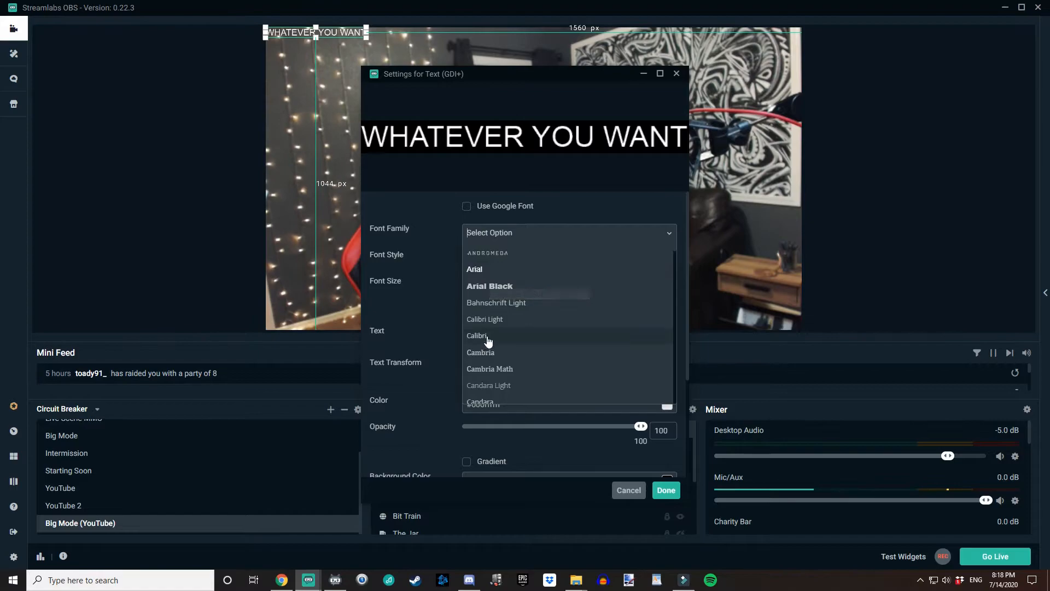
left_click(477, 336)
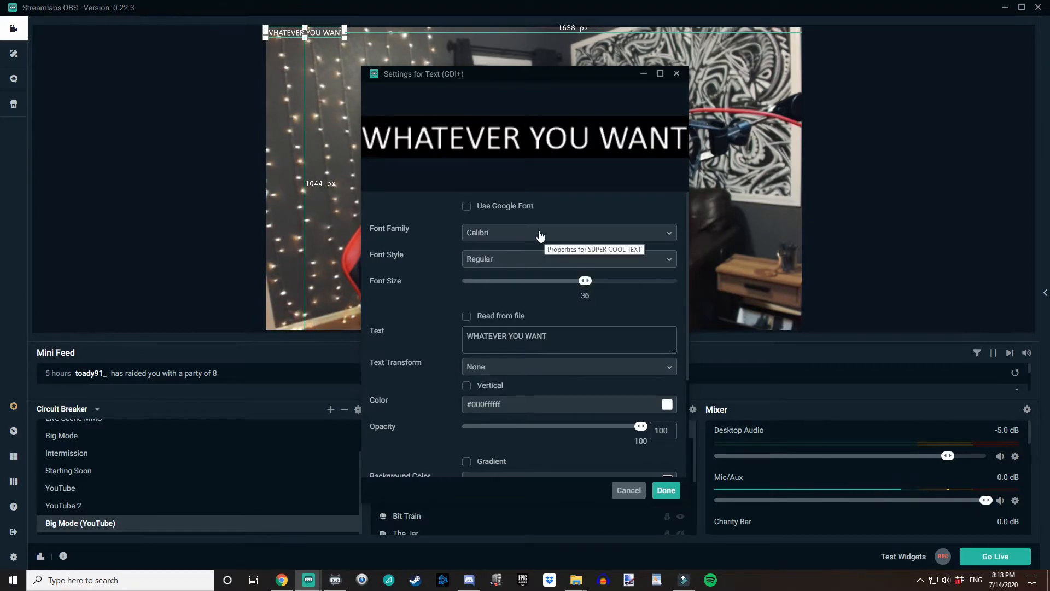
mouse_move(494, 238)
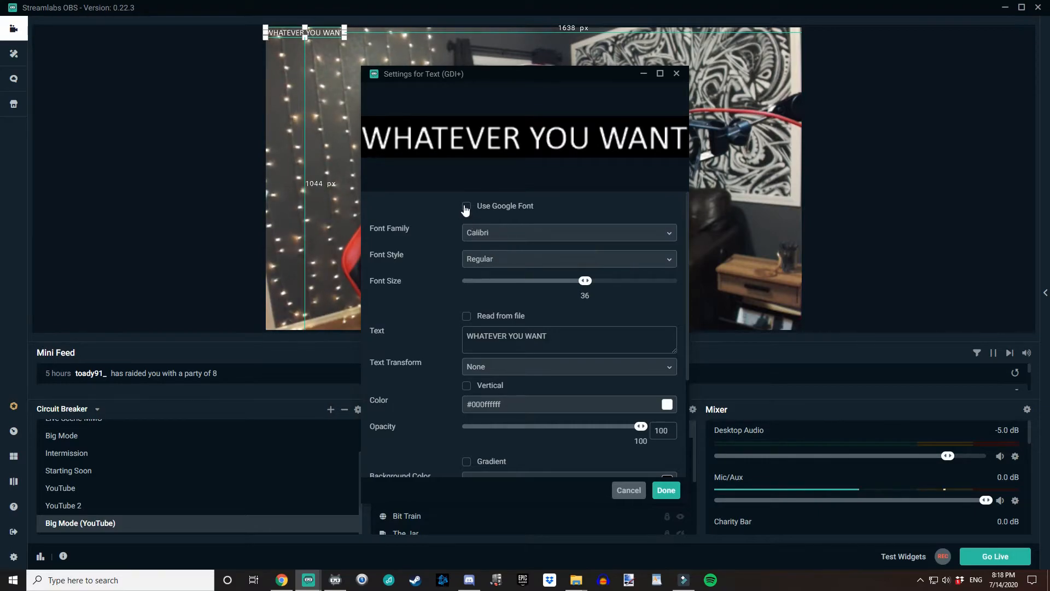
left_click(466, 206)
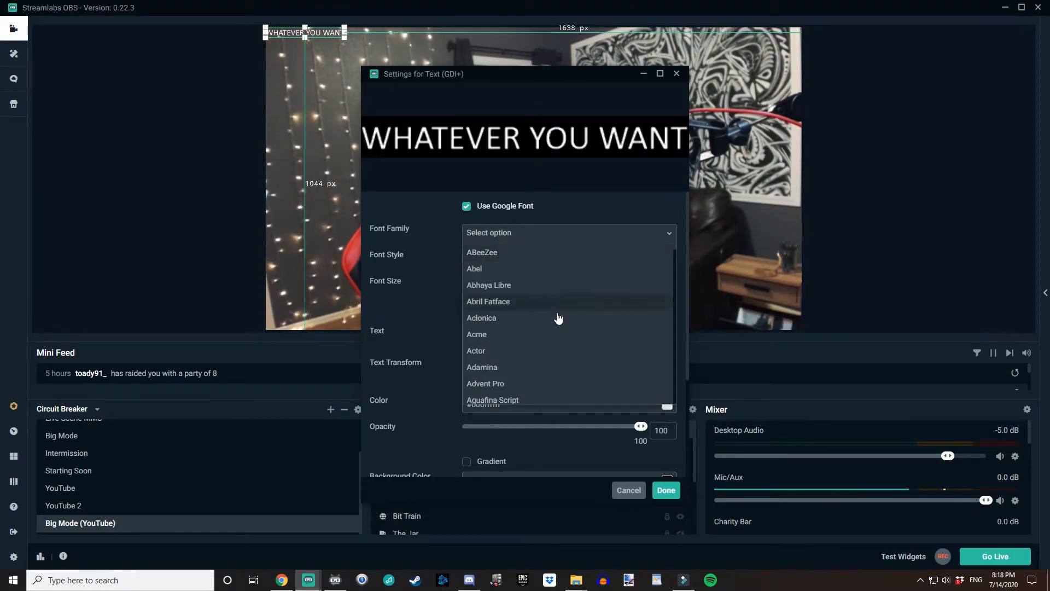
After trying Alex Brush, set the font family to Alef with Bold style.
scroll("down", 3)
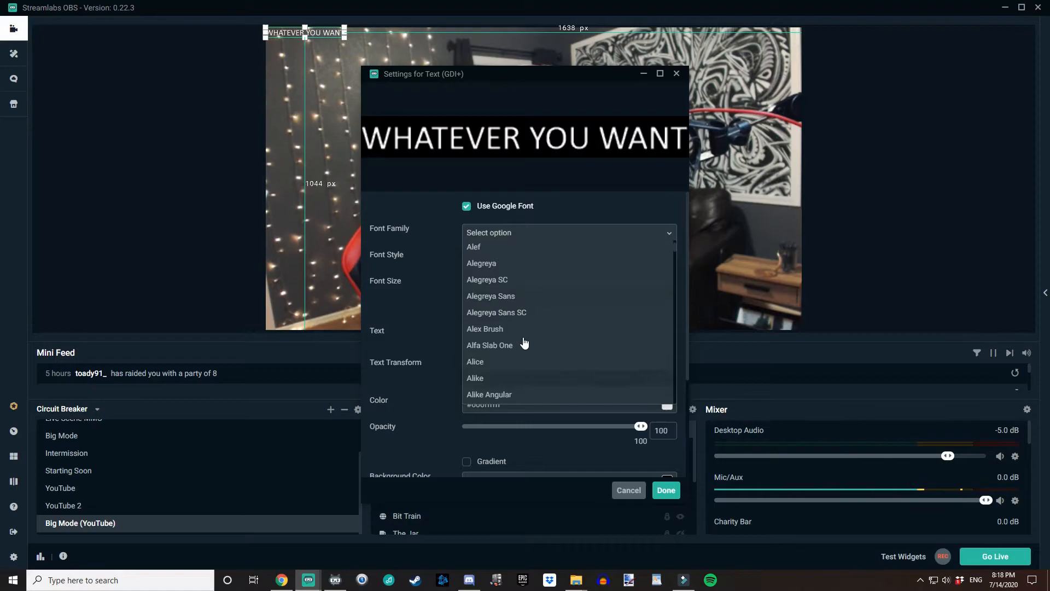
left_click(485, 329)
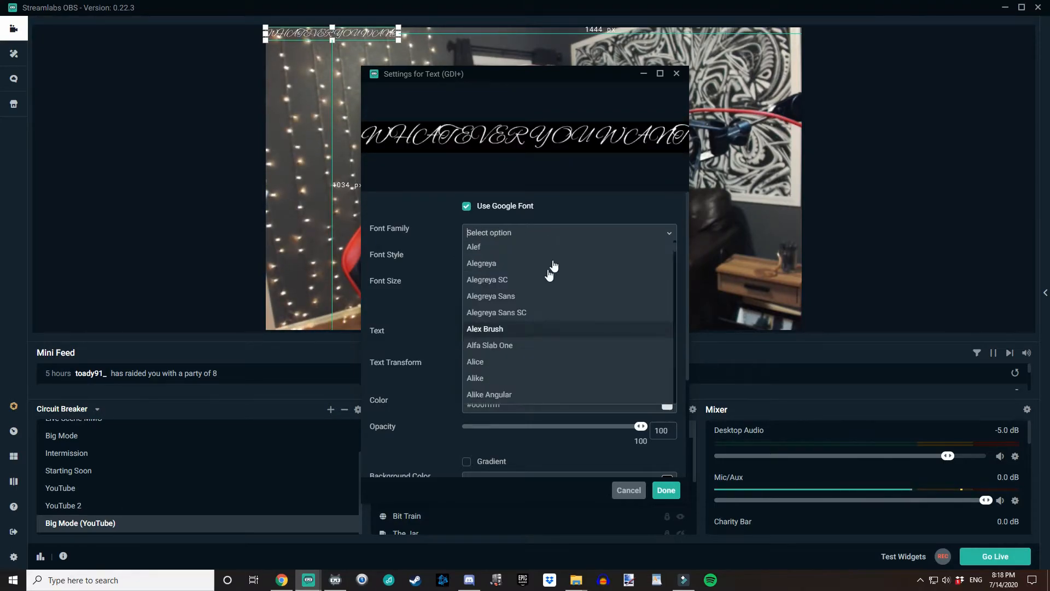
left_click(473, 247)
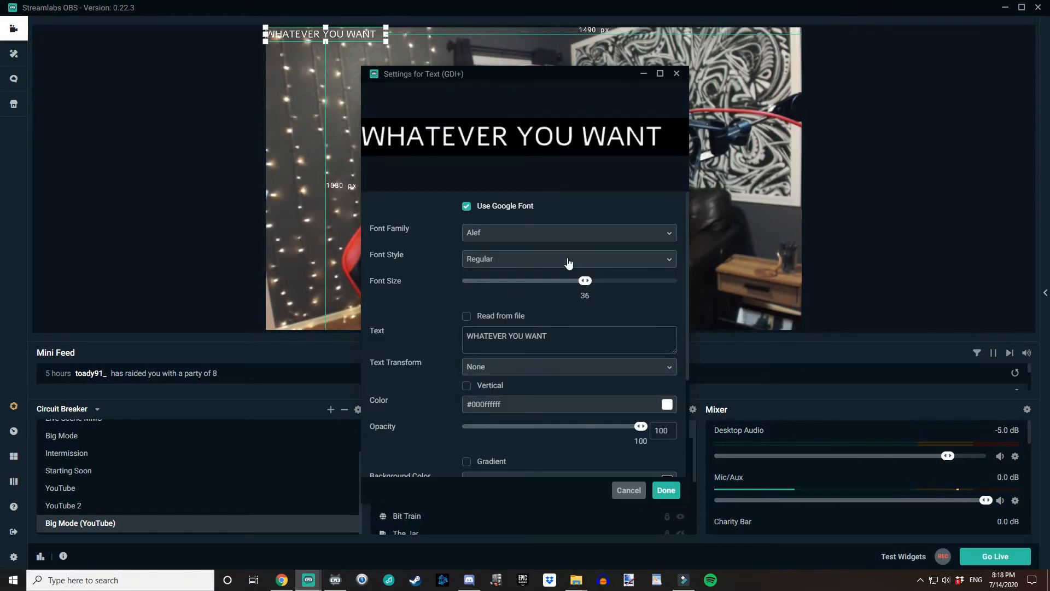
left_click(569, 258)
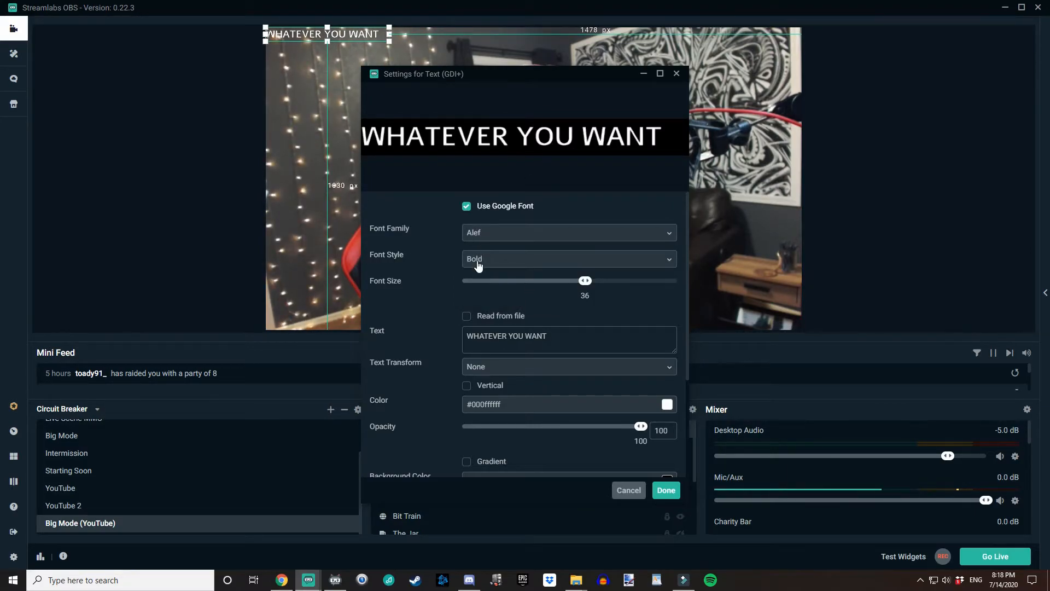
mouse_move(503, 260)
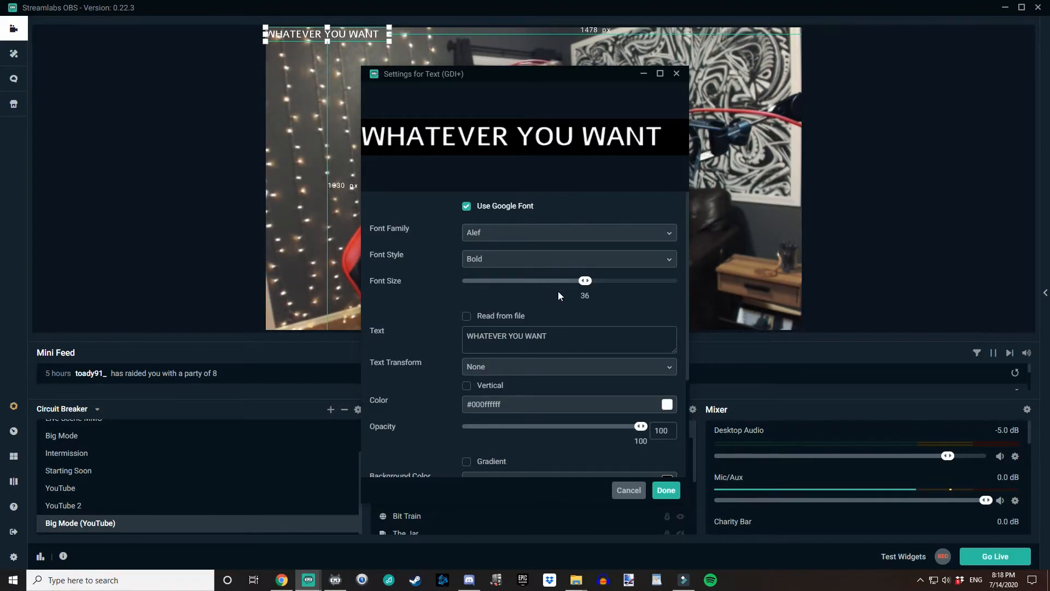
mouse_move(538, 253)
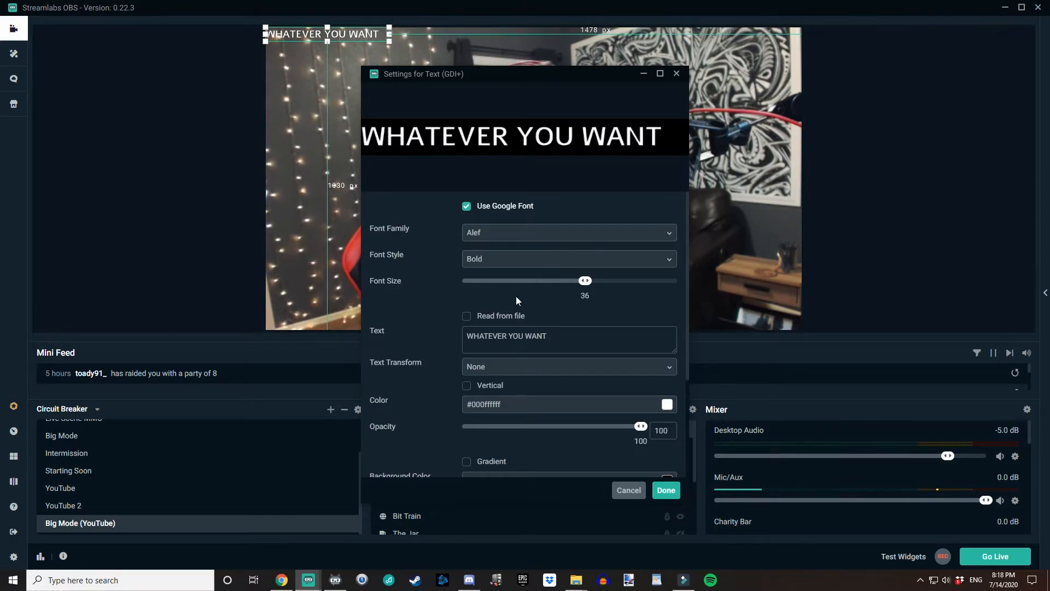
mouse_move(551, 325)
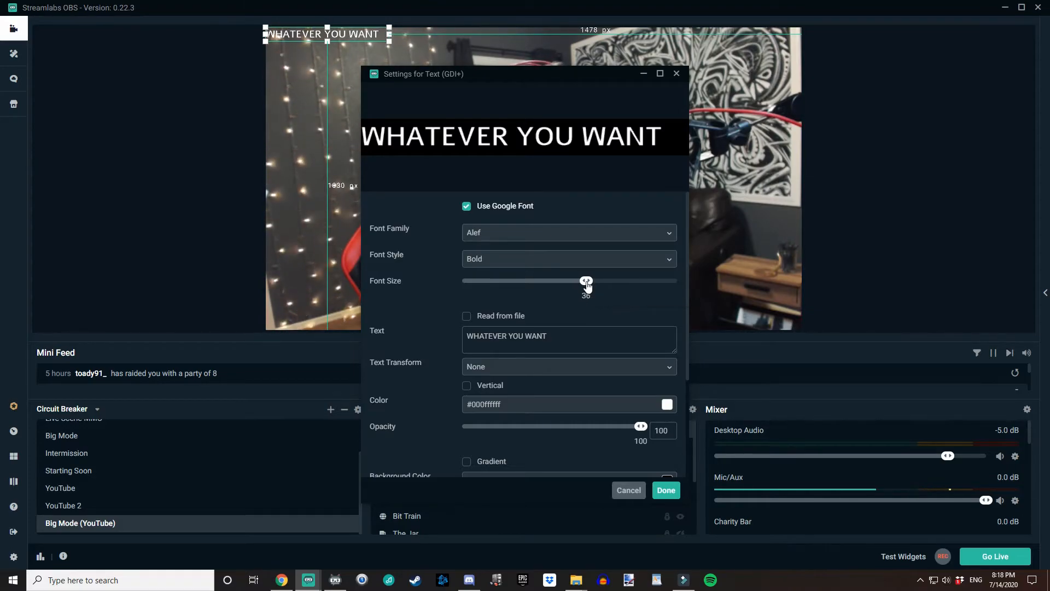
Raise the font size from 36 to 64.
left_click_drag(587, 281, 612, 281)
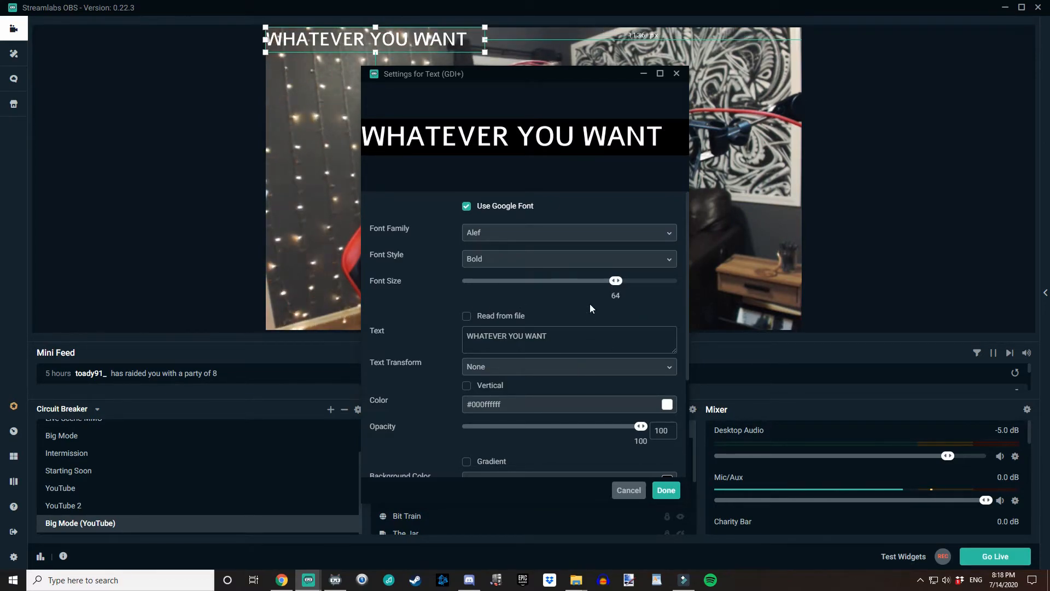
scroll("down", 3)
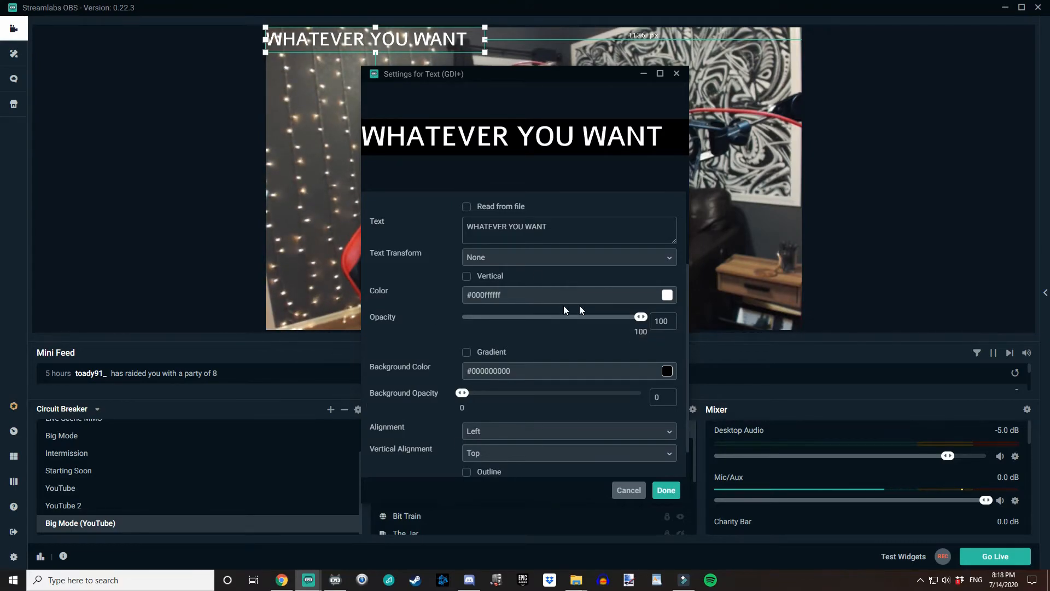
Set the text colour to red with a blue gradient colour.
left_click(668, 295)
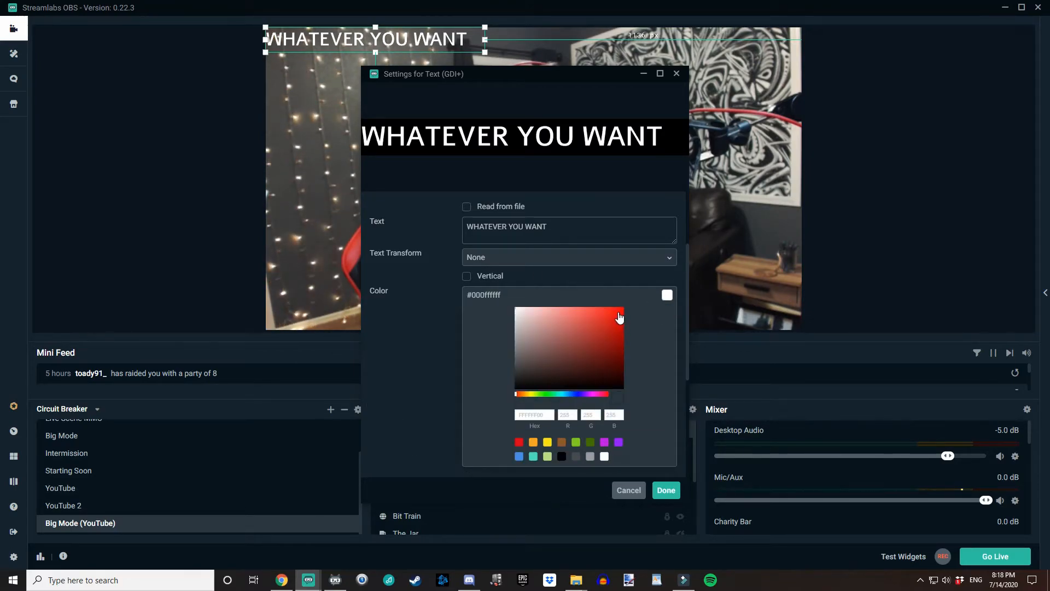
left_click(618, 307)
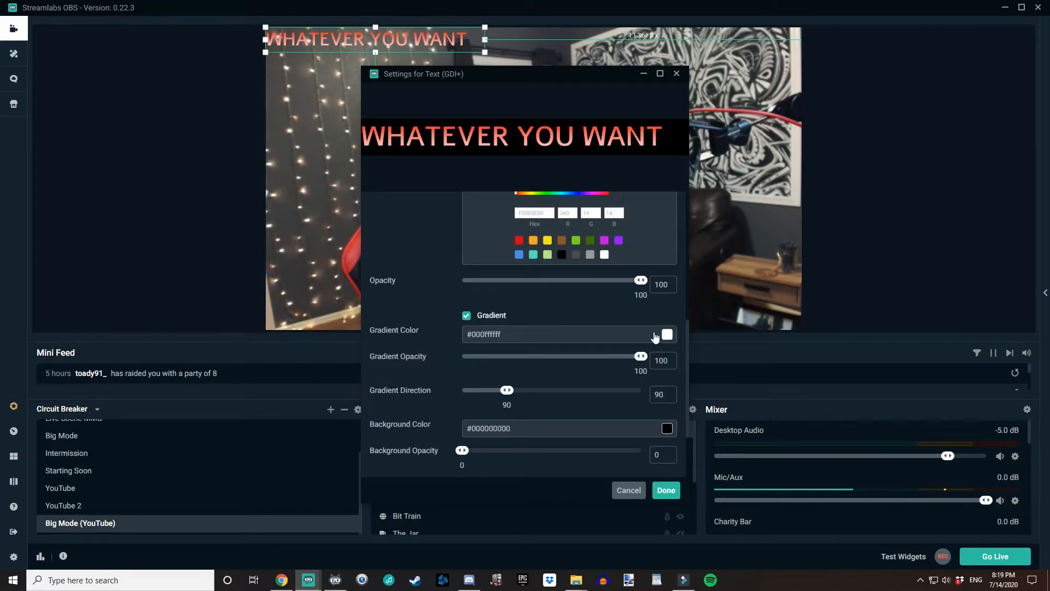
left_click(667, 335)
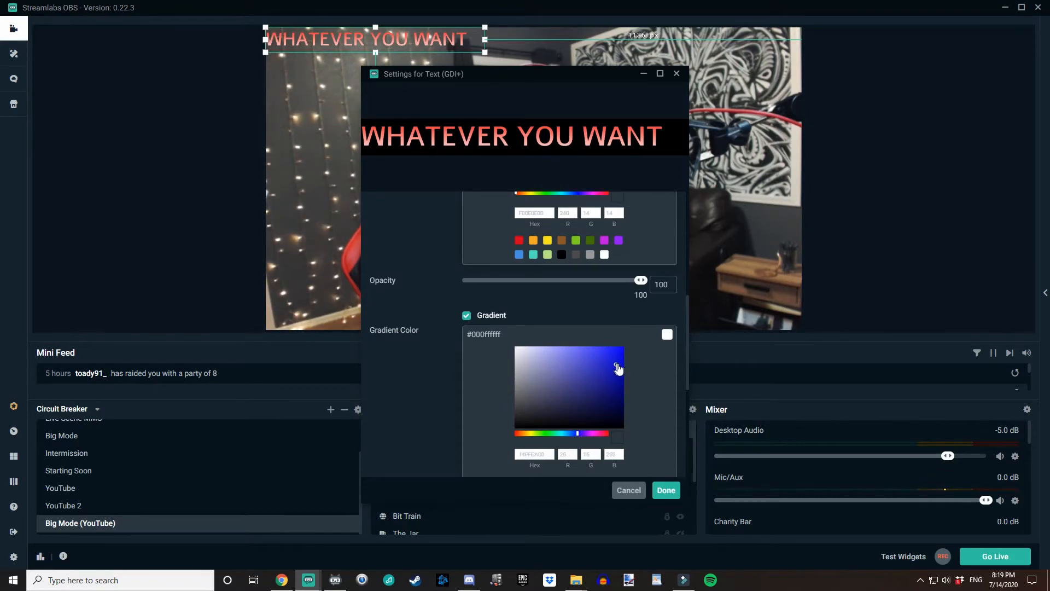
left_click(616, 365)
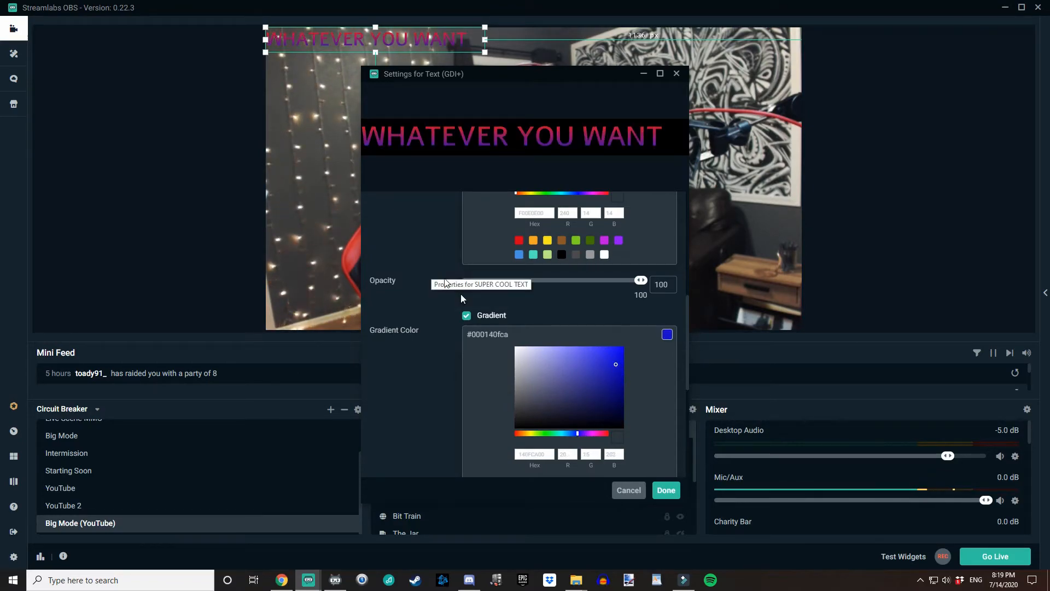
left_click(665, 490)
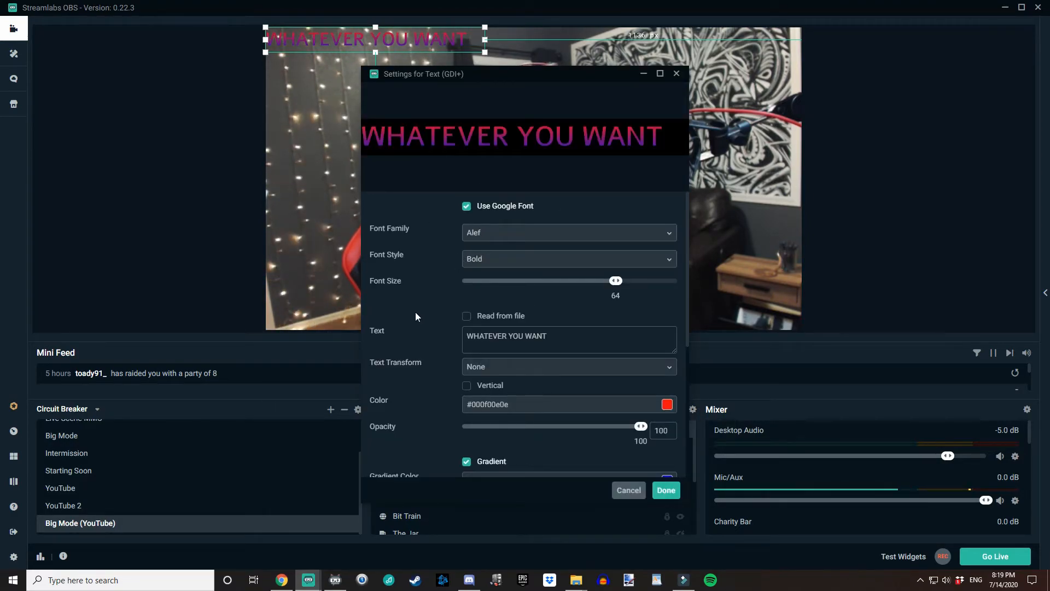
Confirm the text settings with Done.
scroll("down", 3)
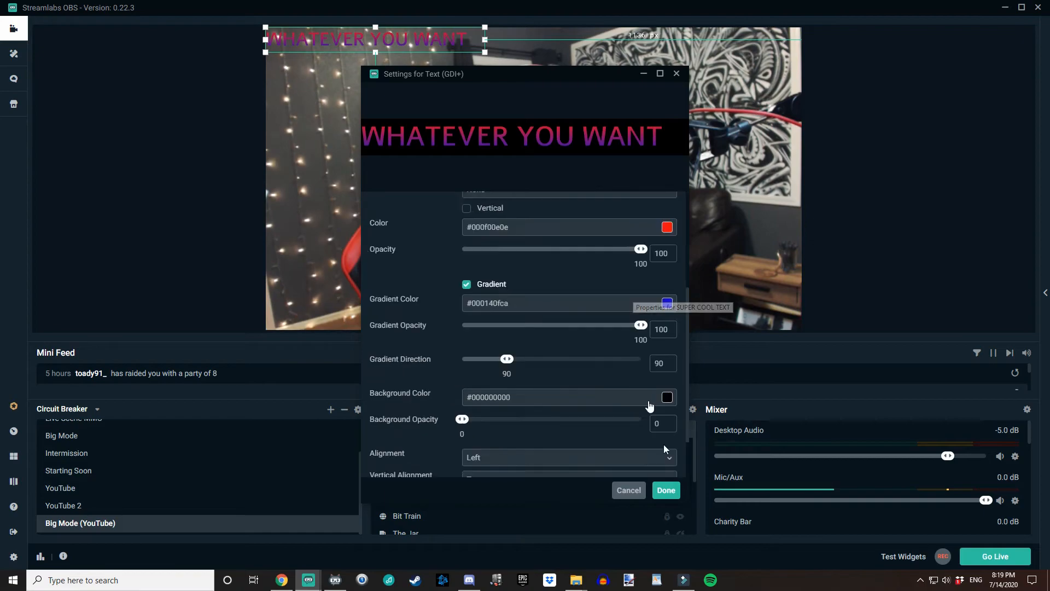
left_click(665, 490)
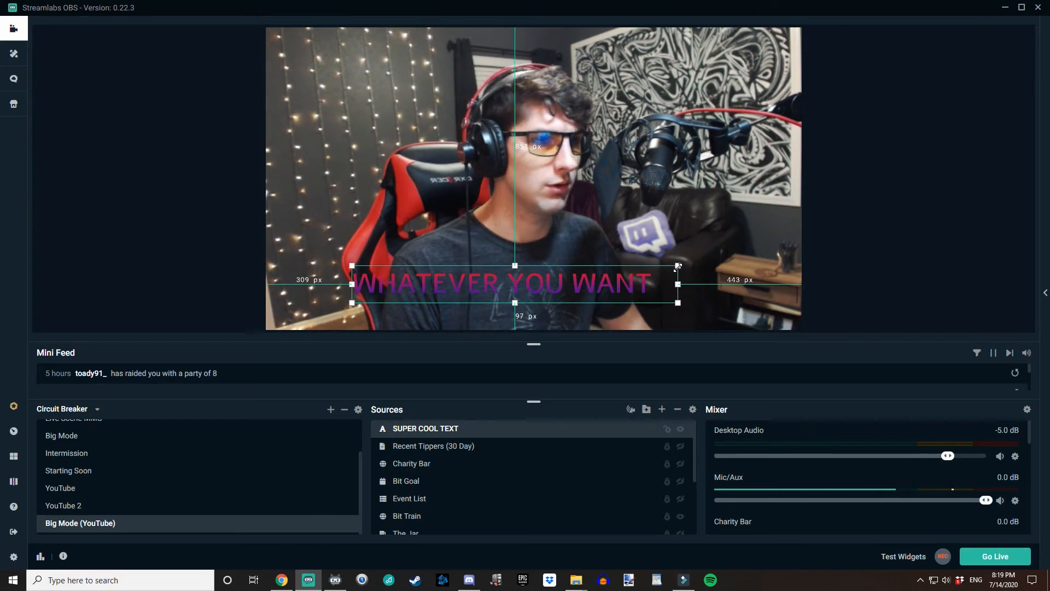
Resize the text in the preview and move it to the bottom centre of the webcam scene.
left_click_drag(676, 267, 676, 238)
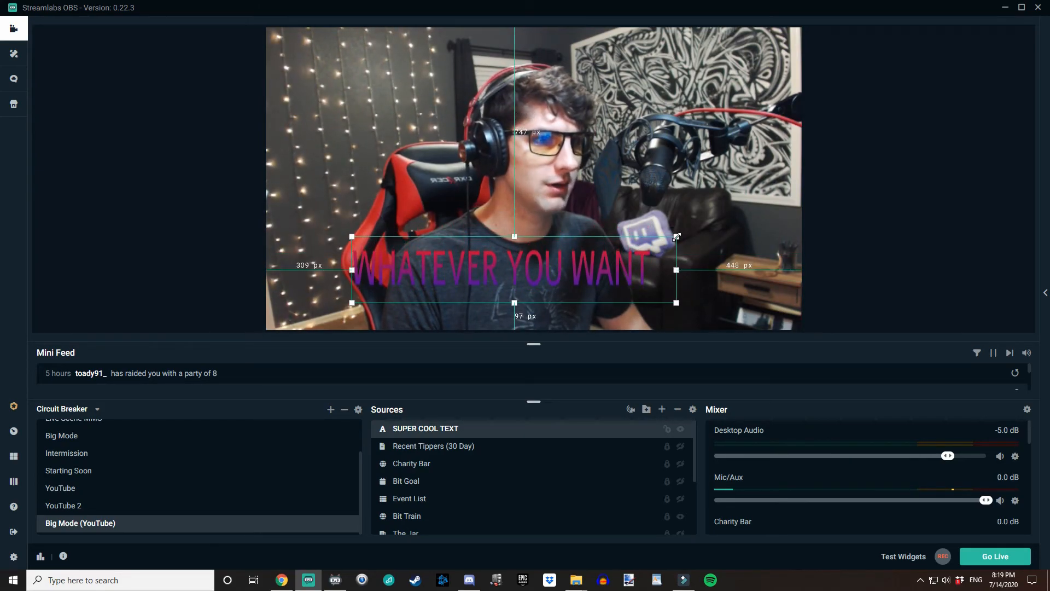
left_click_drag(676, 238, 676, 249)
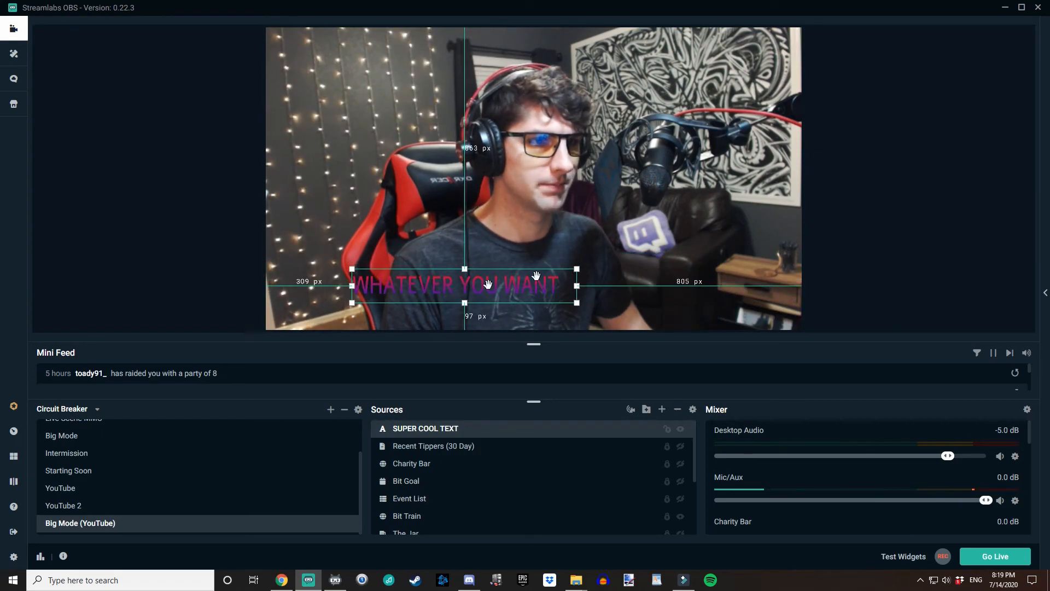
left_click_drag(469, 284, 569, 291)
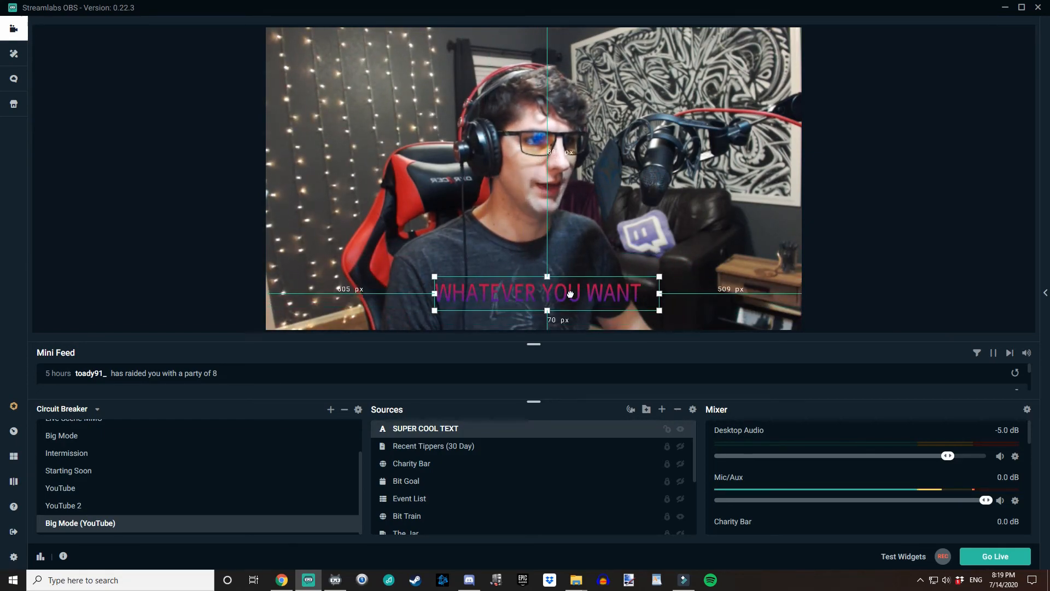